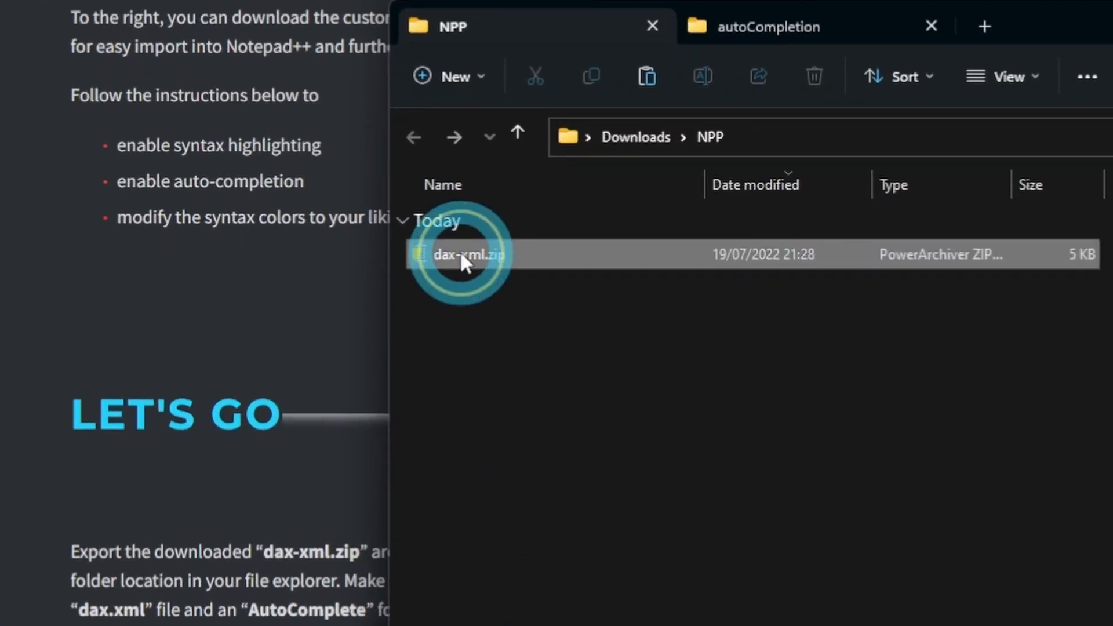
- Browse the dax-xml archive, check the AutoComplete folder, and return to select dax.xml
double_click(464, 254)
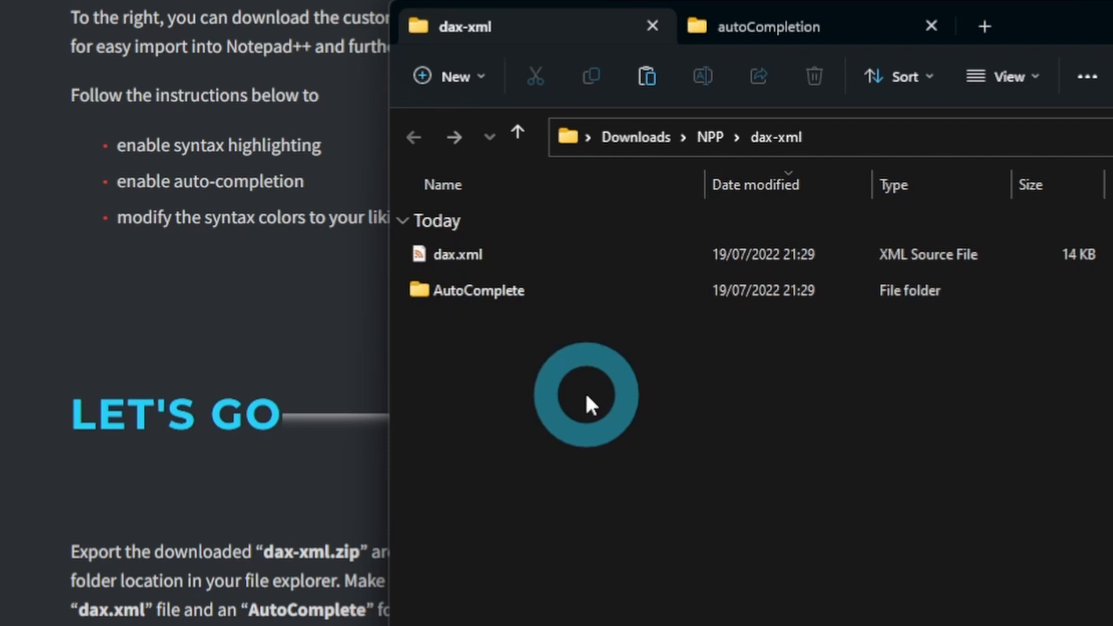
click(458, 254)
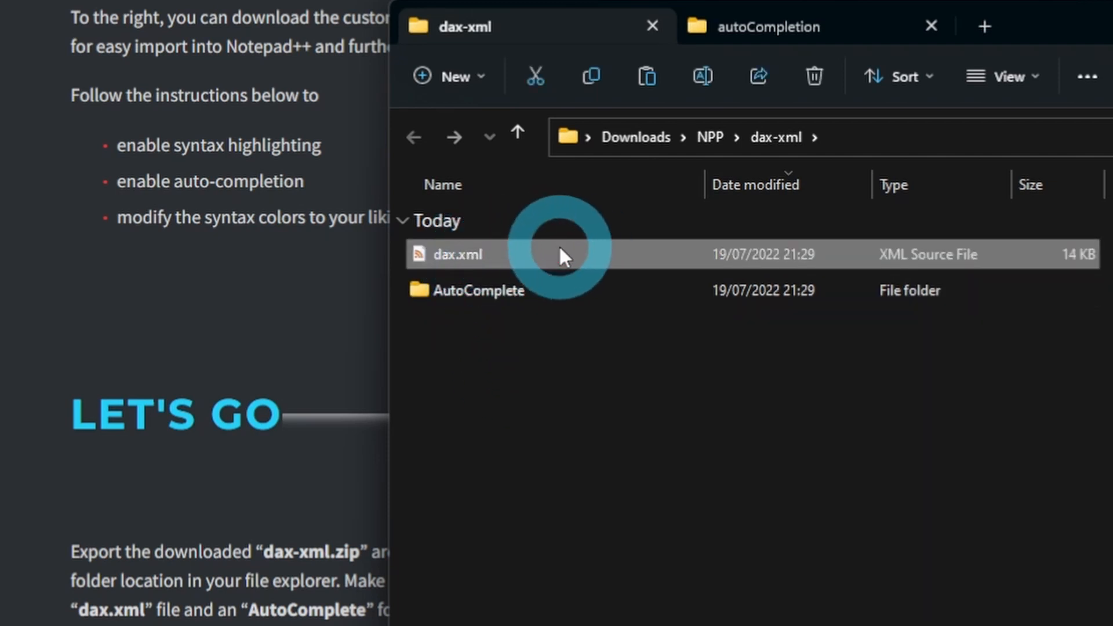
double_click(479, 289)
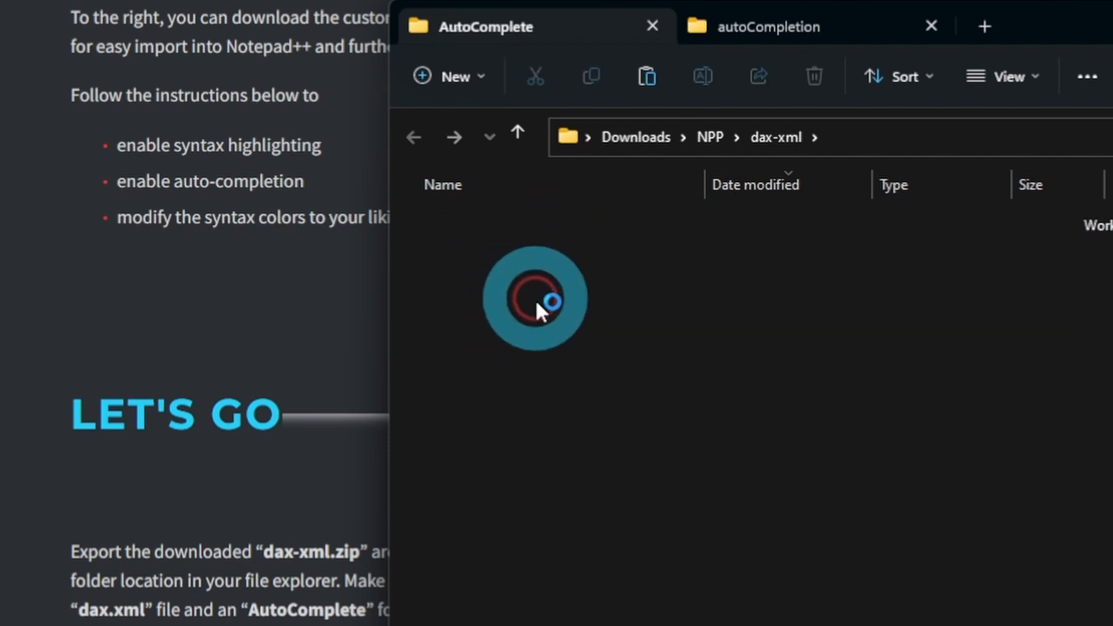
double_click(536, 298)
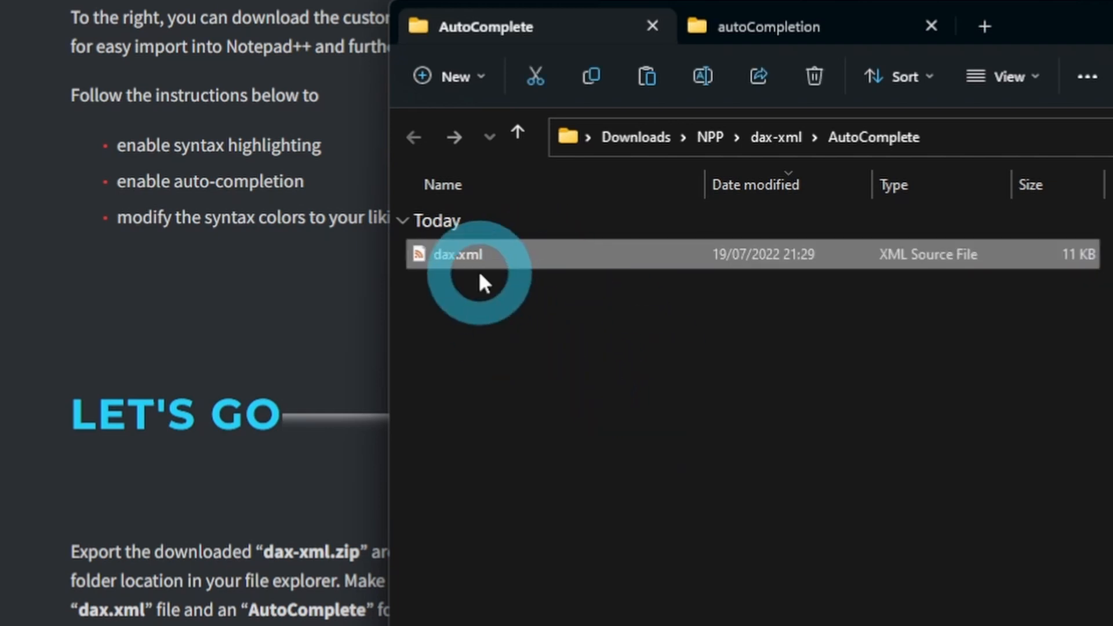
click(518, 137)
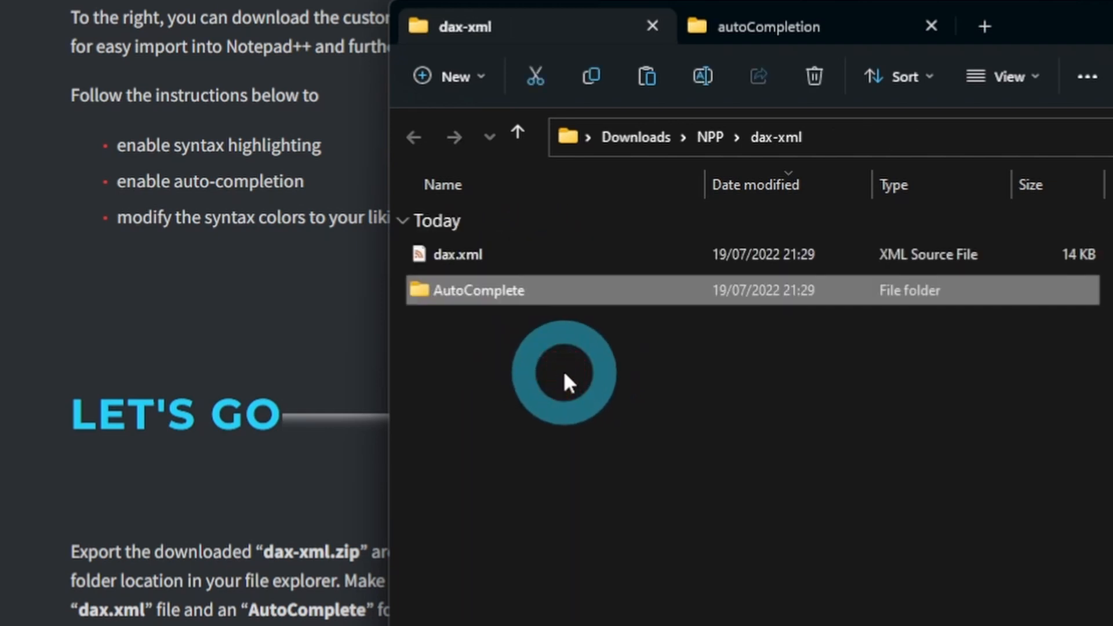
click(460, 253)
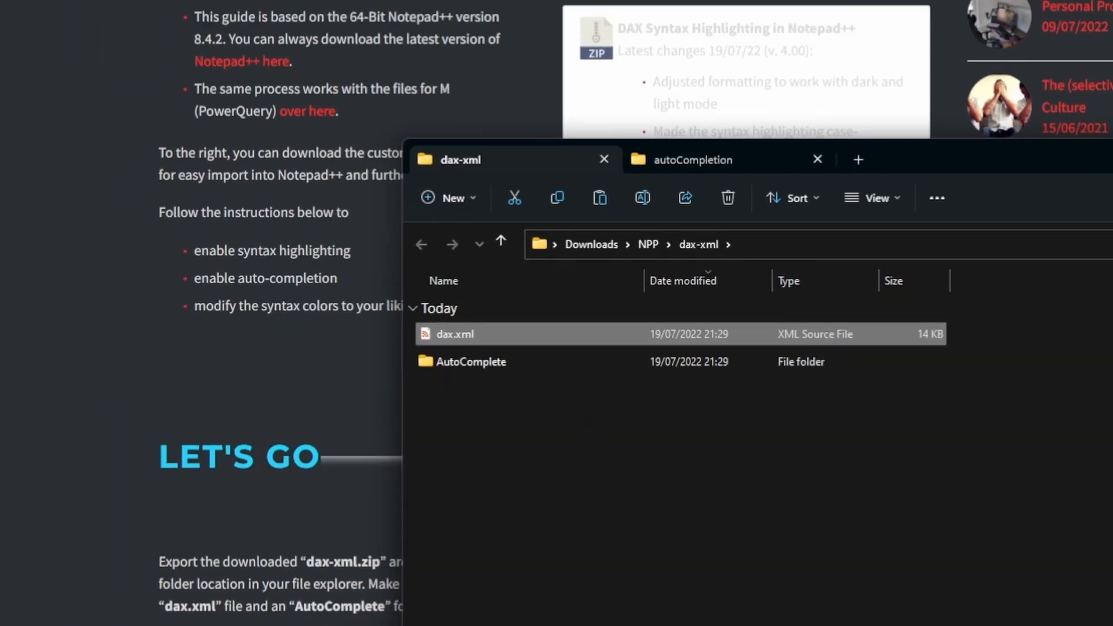
- Import dax.xml as a user-defined language through Define your language
click(301, 554)
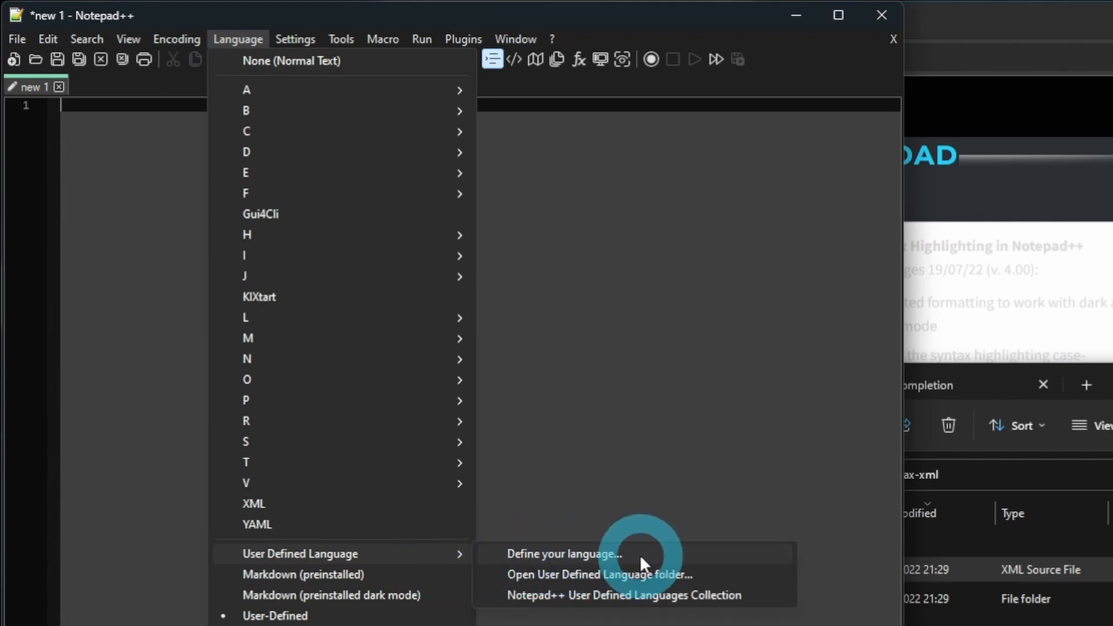
click(563, 553)
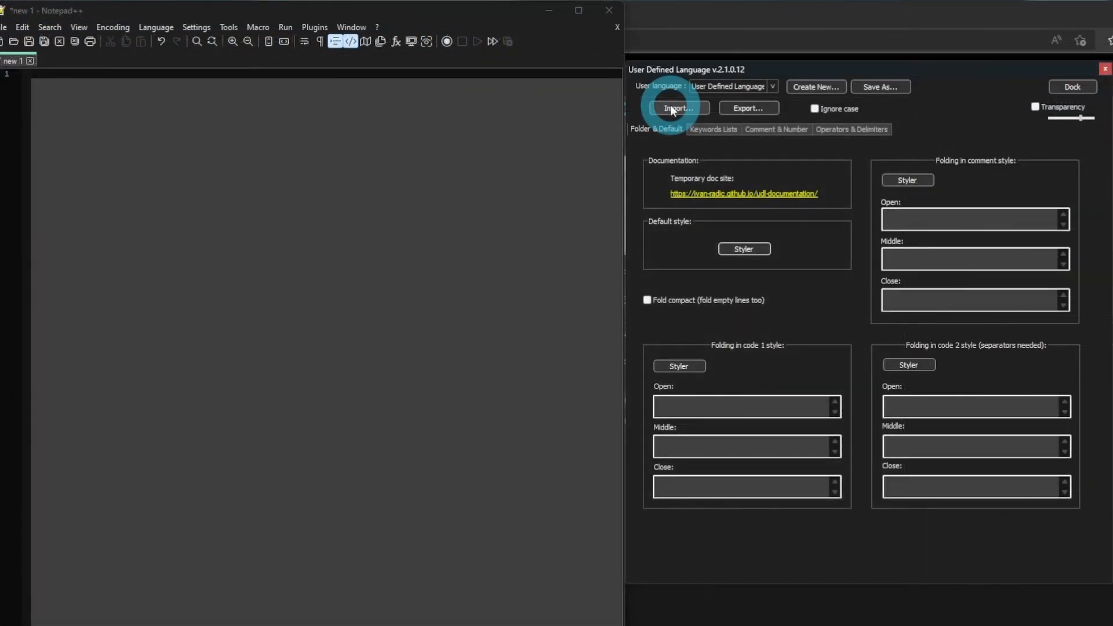
click(678, 108)
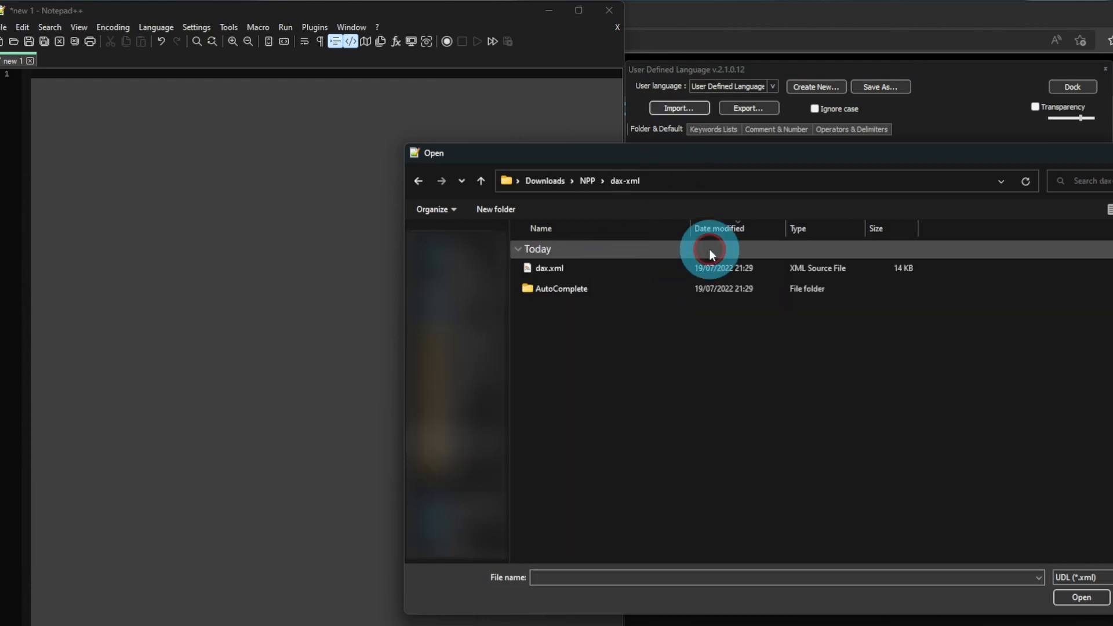
click(547, 268)
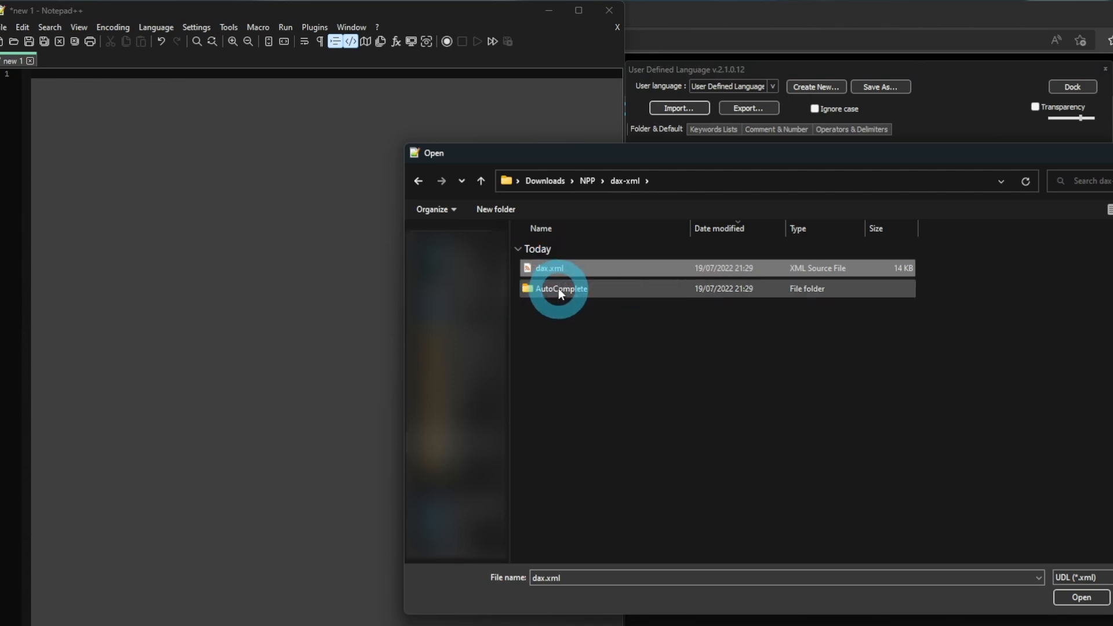
click(1080, 597)
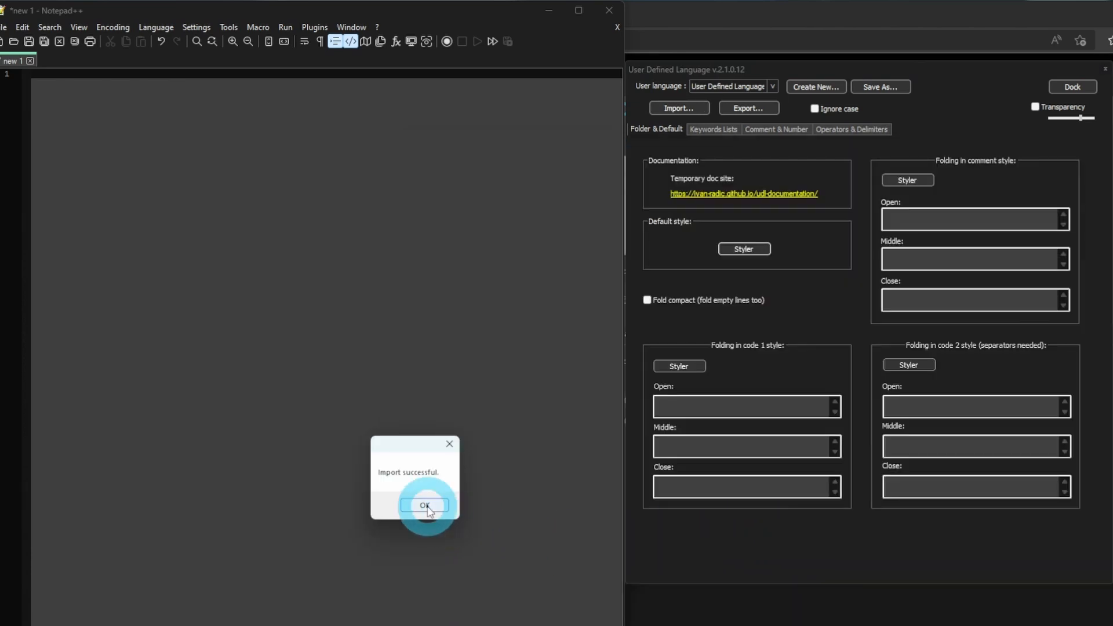
click(771, 86)
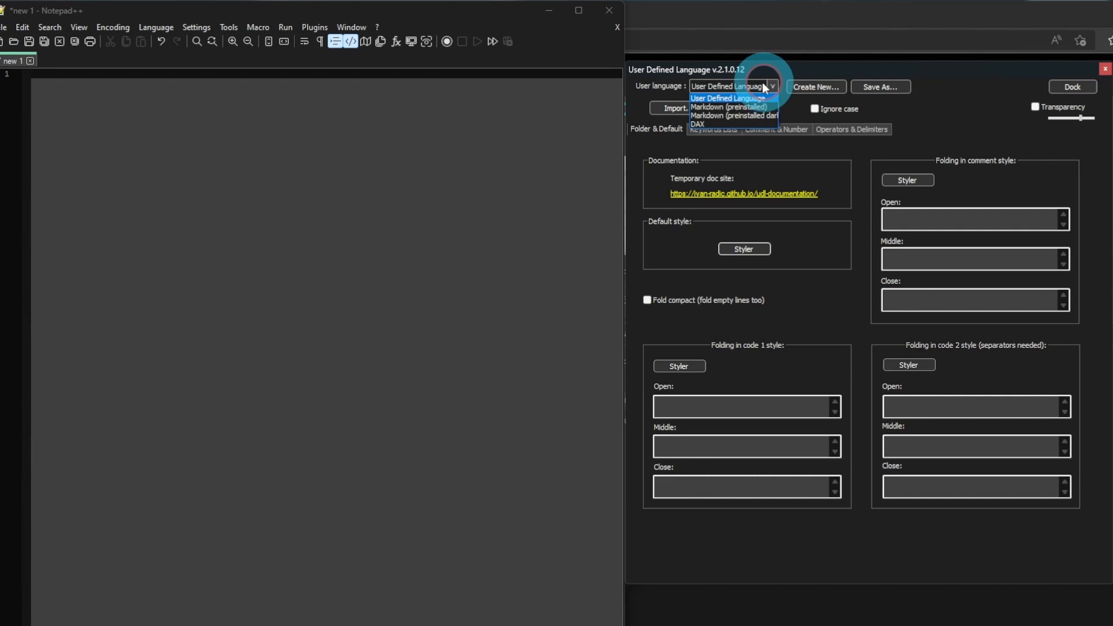
- Select the DAX user language, review its keyword lists, and close the definition window
click(697, 124)
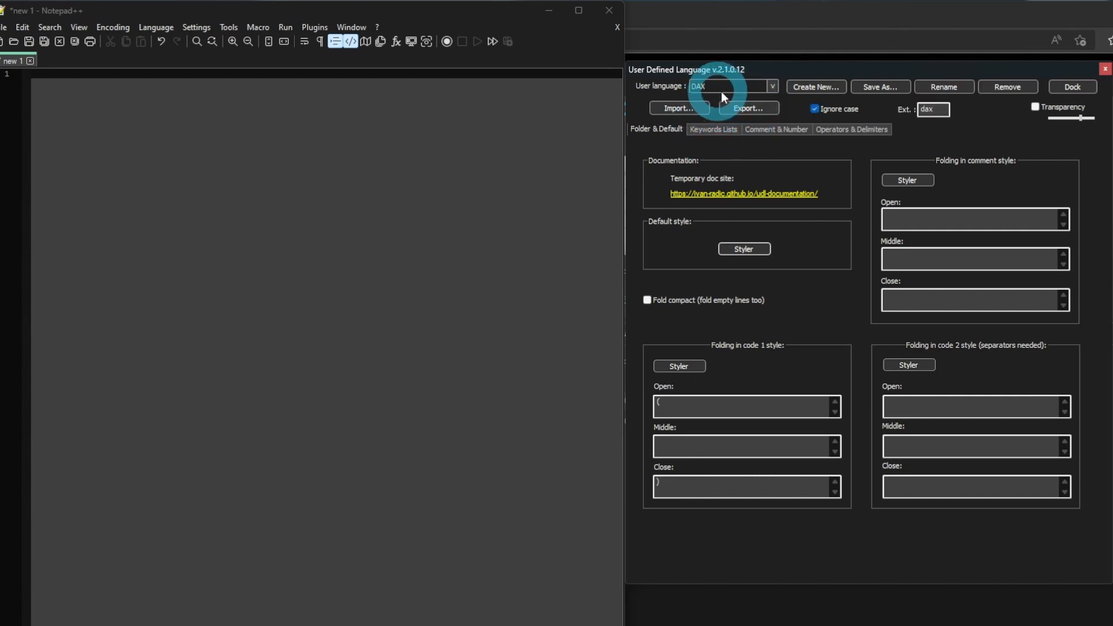
click(713, 130)
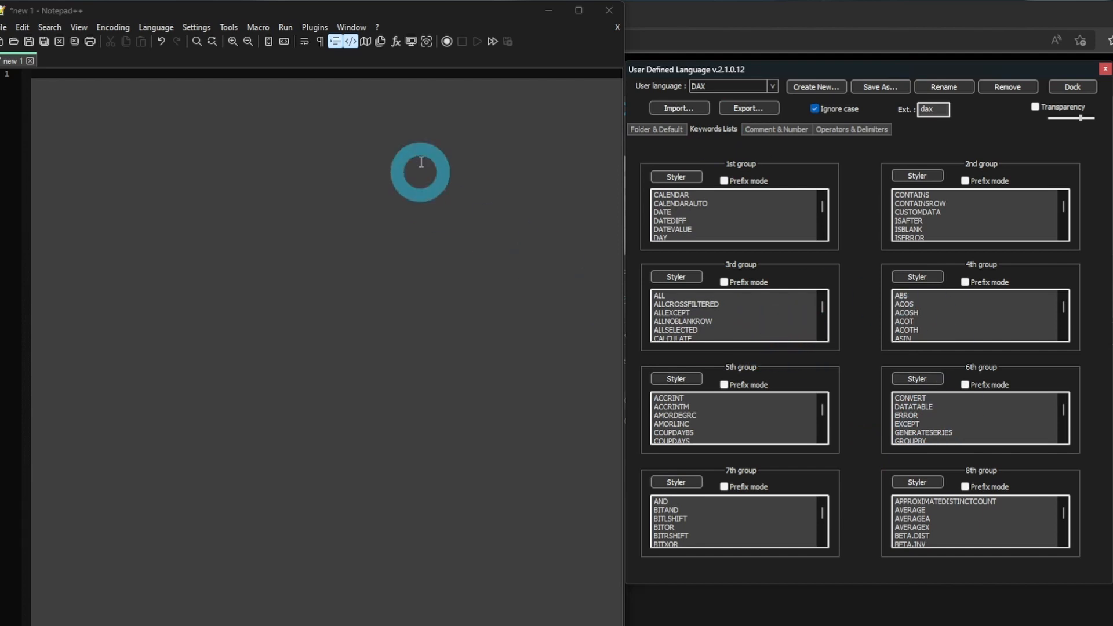
click(155, 28)
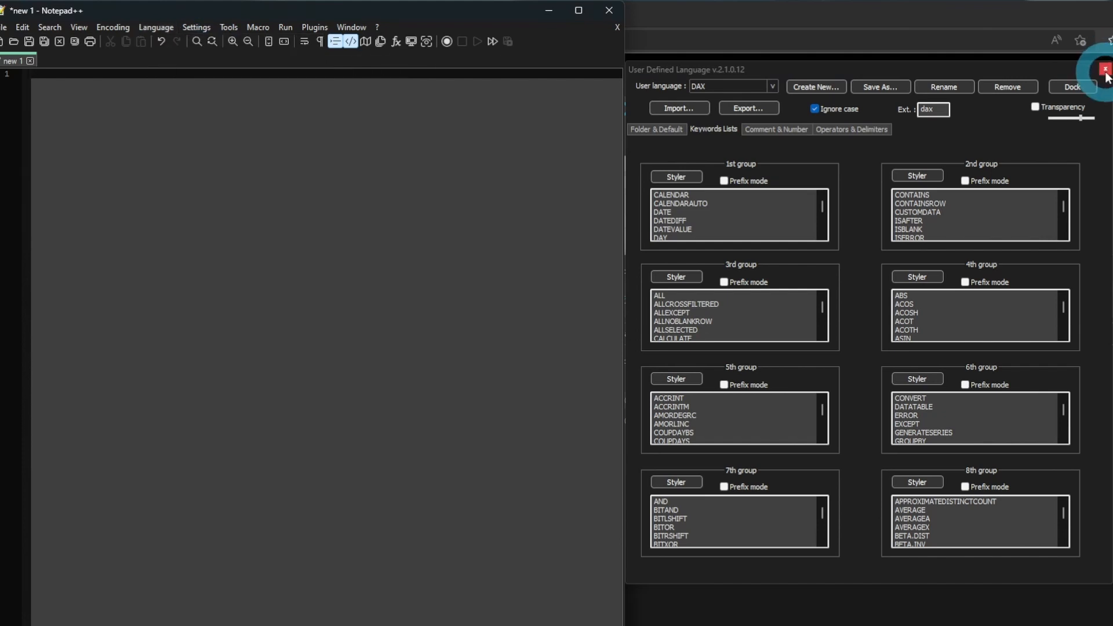
click(1102, 70)
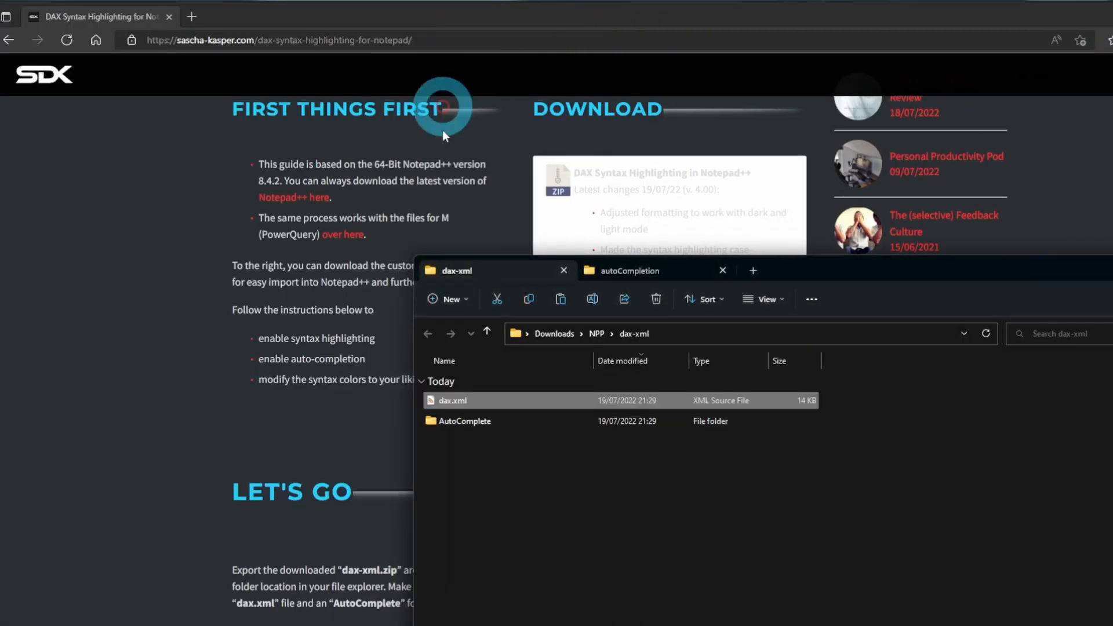
click(155, 28)
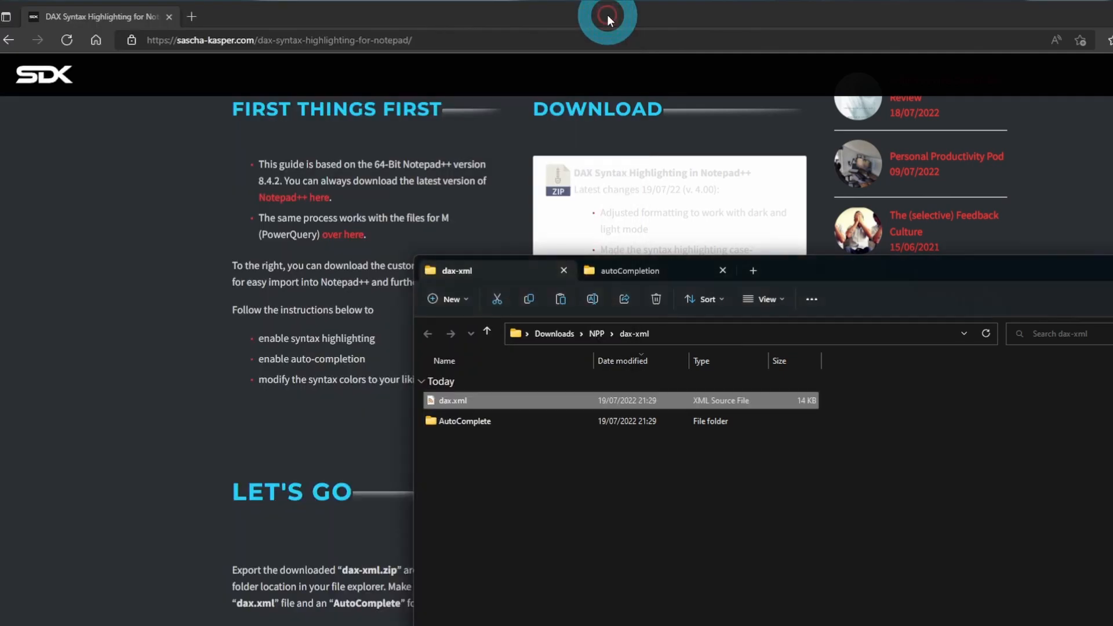
- Copy AutoComplete's dax.xml into Notepad++'s autoCompletion folder with administrator permission
double_click(464, 421)
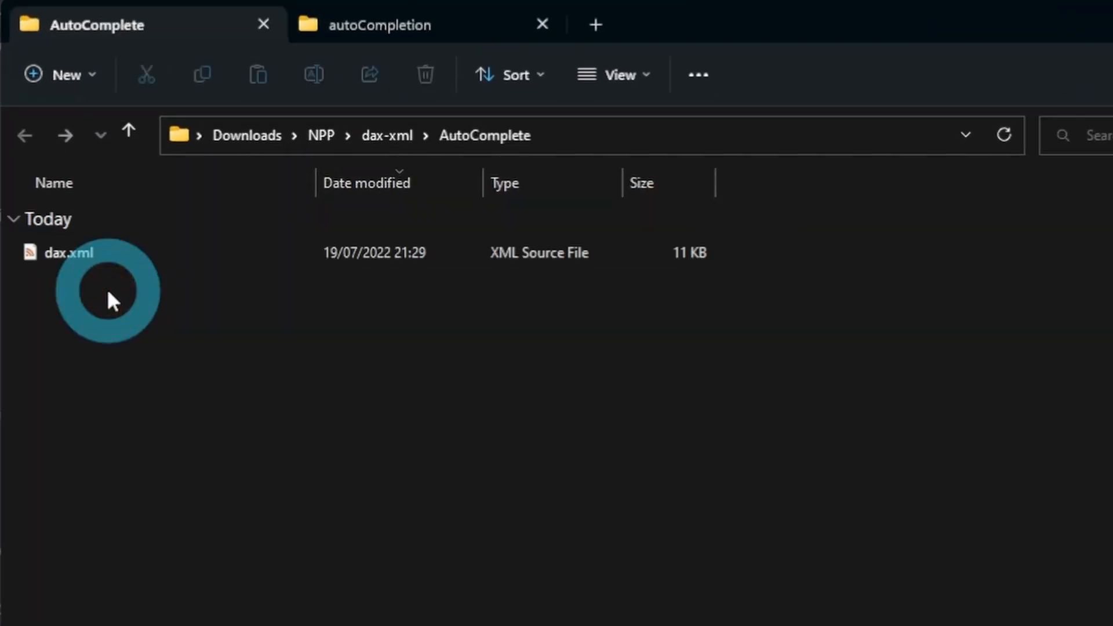
right_click(68, 252)
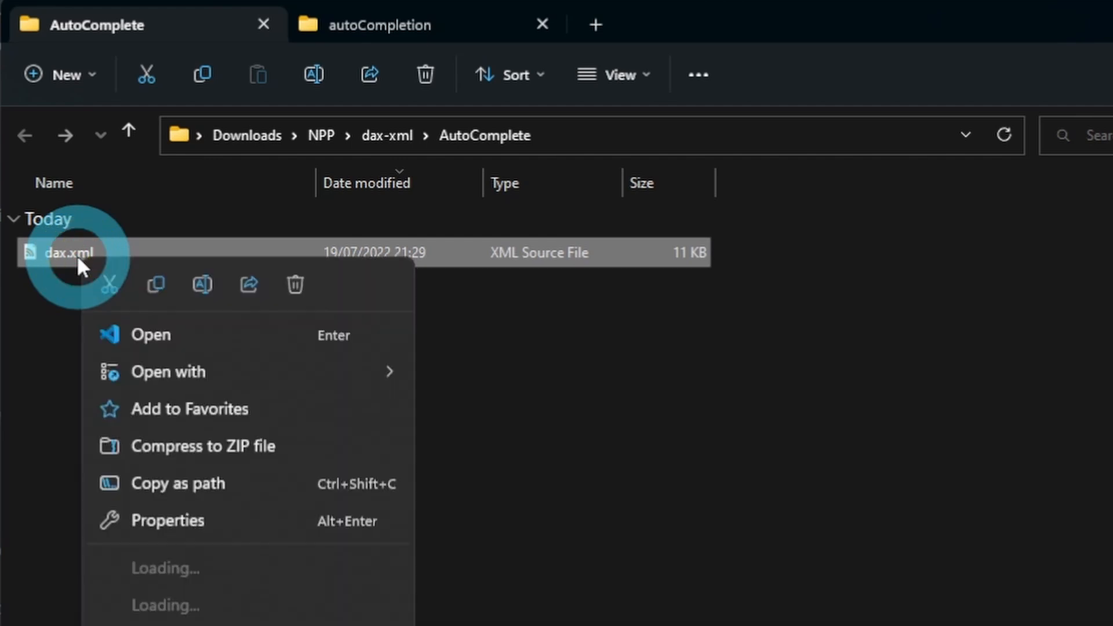
click(380, 24)
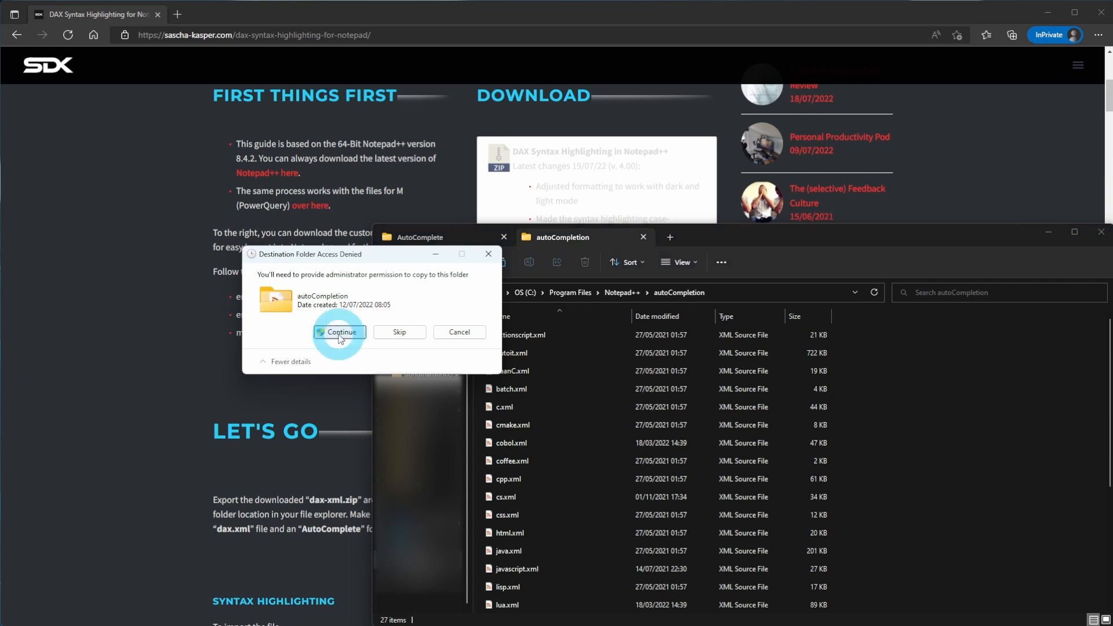
click(340, 331)
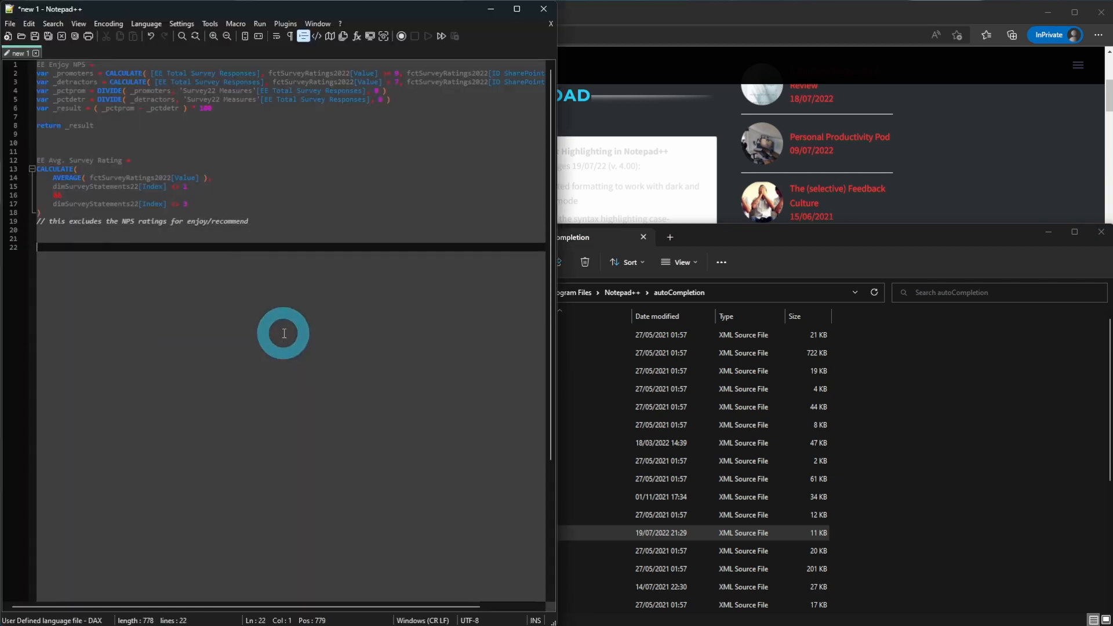
- Test DAX autocompletion by entering 'cal' in the editor
text(cal)
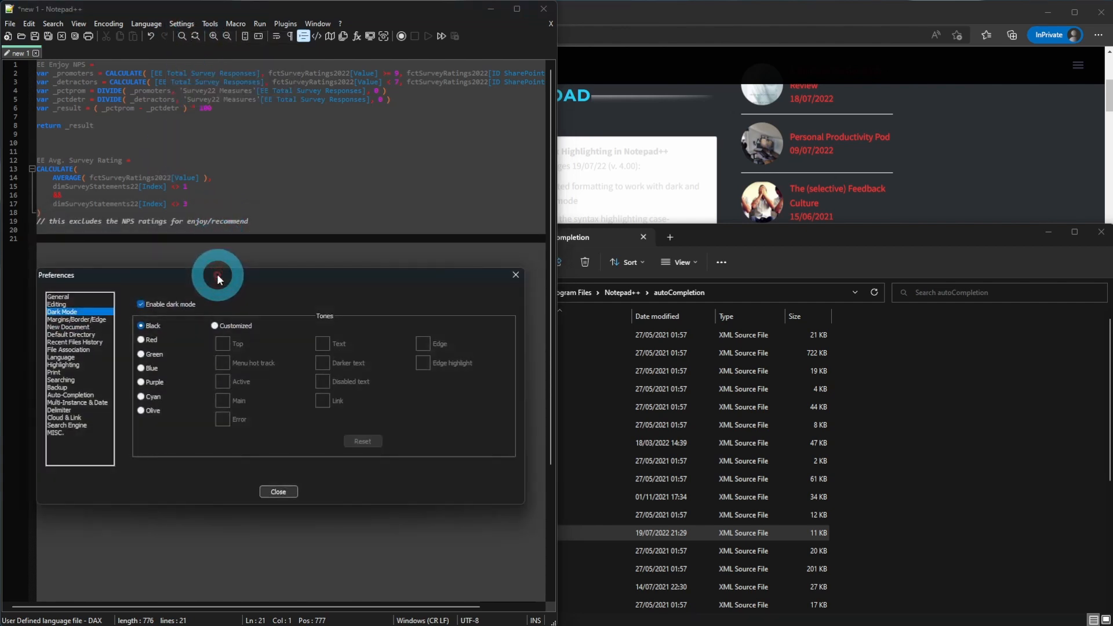
- Toggle dark mode off and back on to preview the DAX code, then return to the Language menu
click(140, 304)
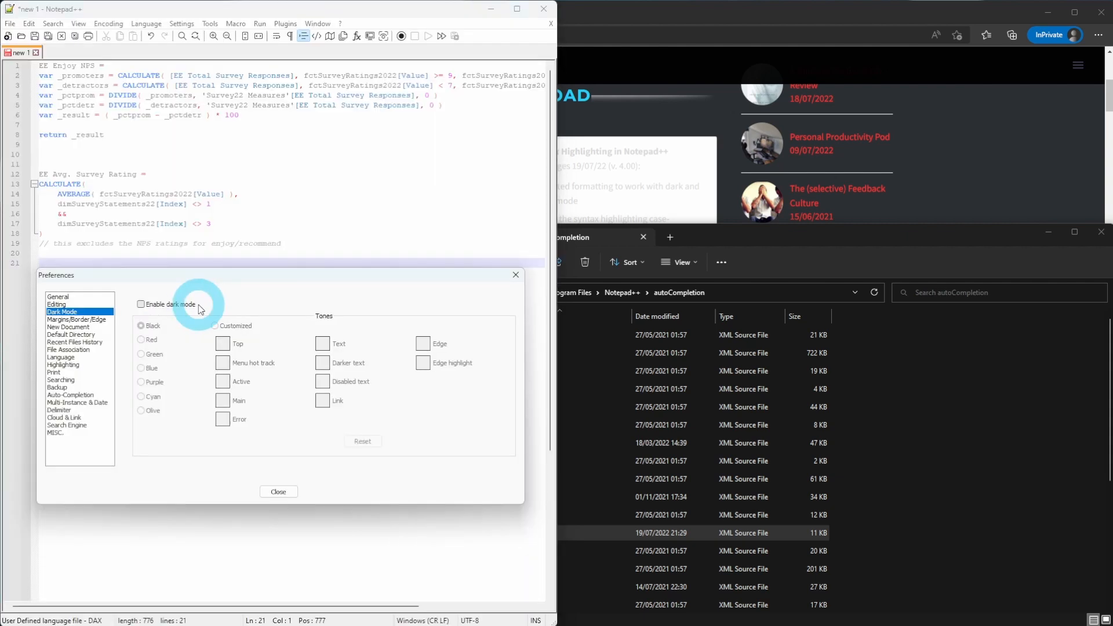
mouse_move(223, 152)
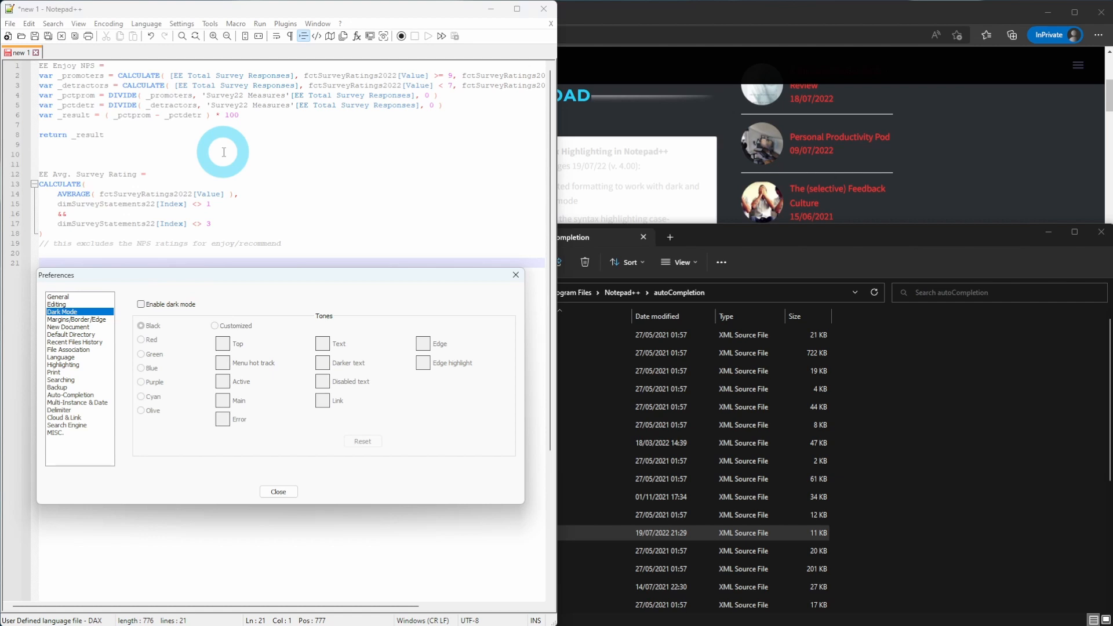
click(146, 23)
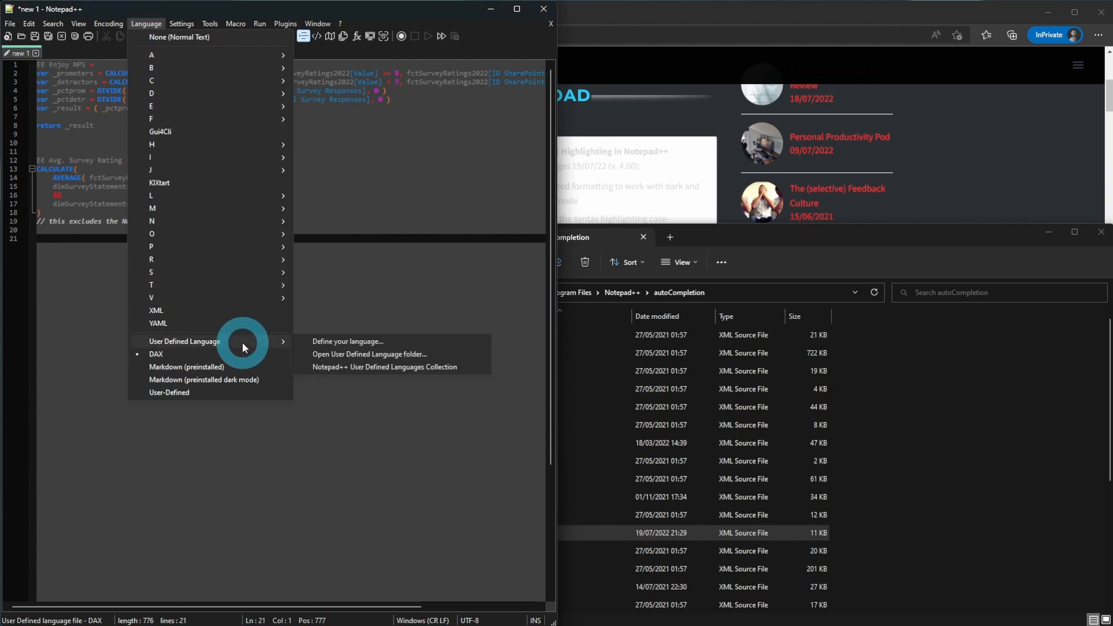
- Select DAX in the language definition and bring up the Styler for its 3rd keyword group
click(347, 341)
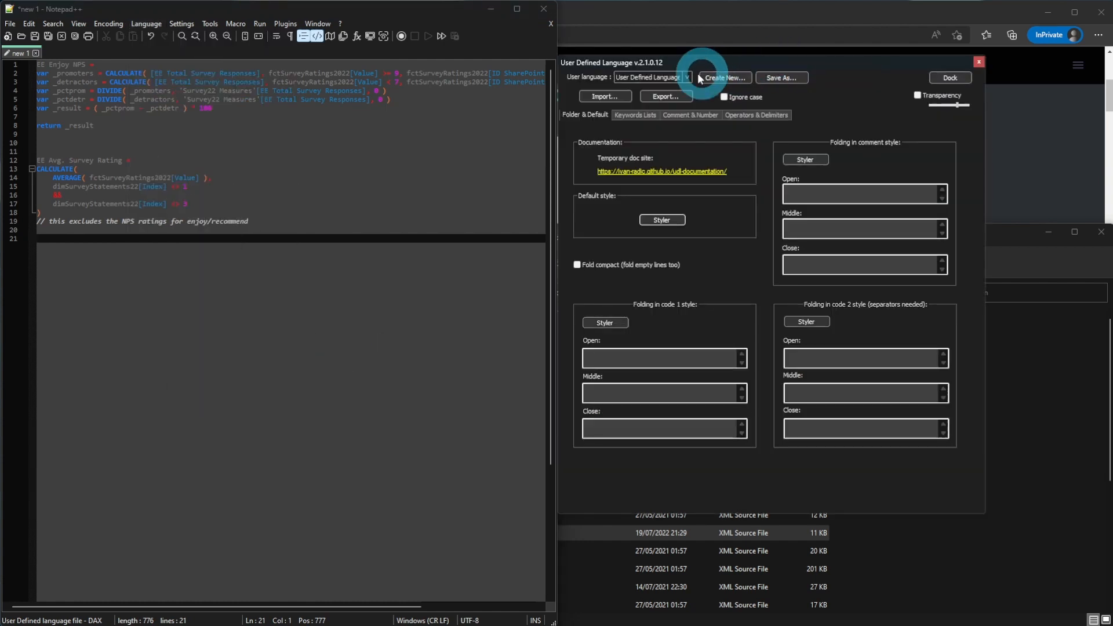
click(649, 77)
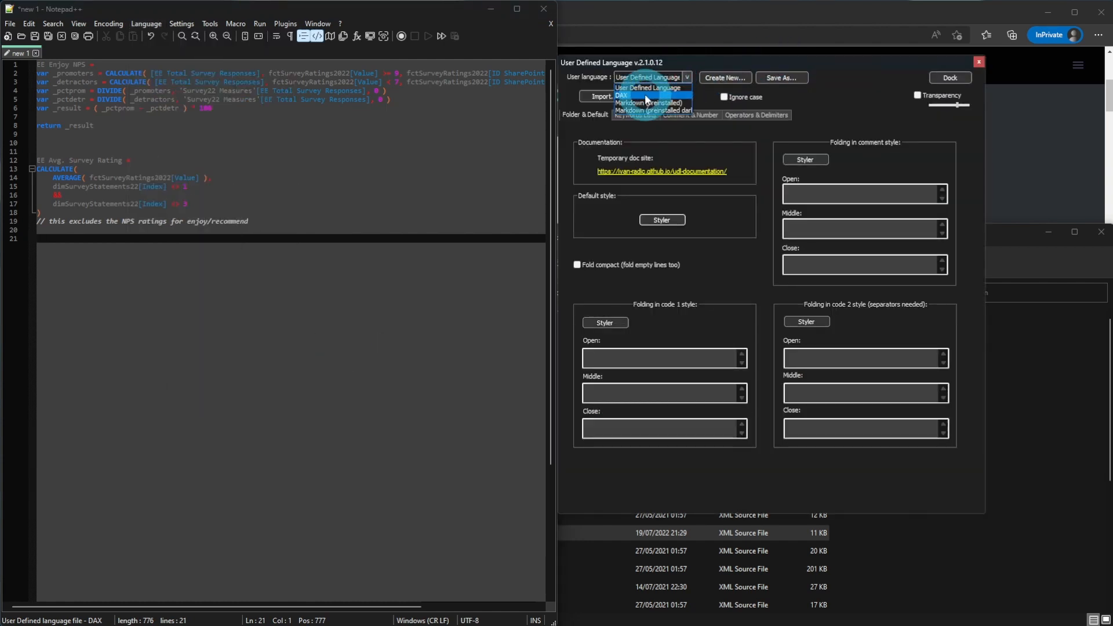
click(621, 94)
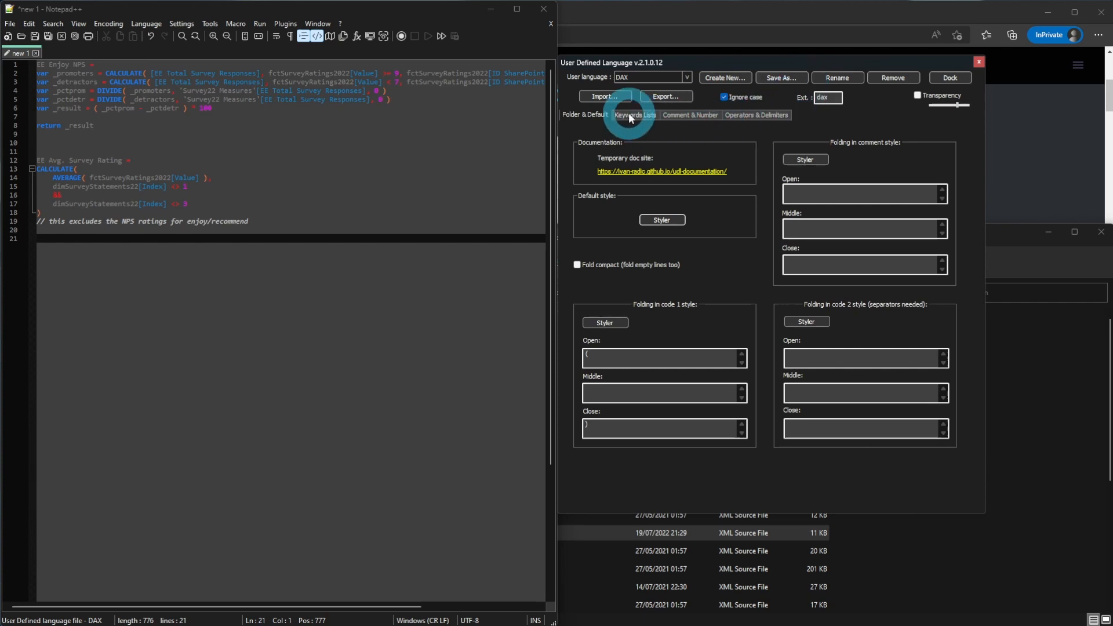
click(636, 115)
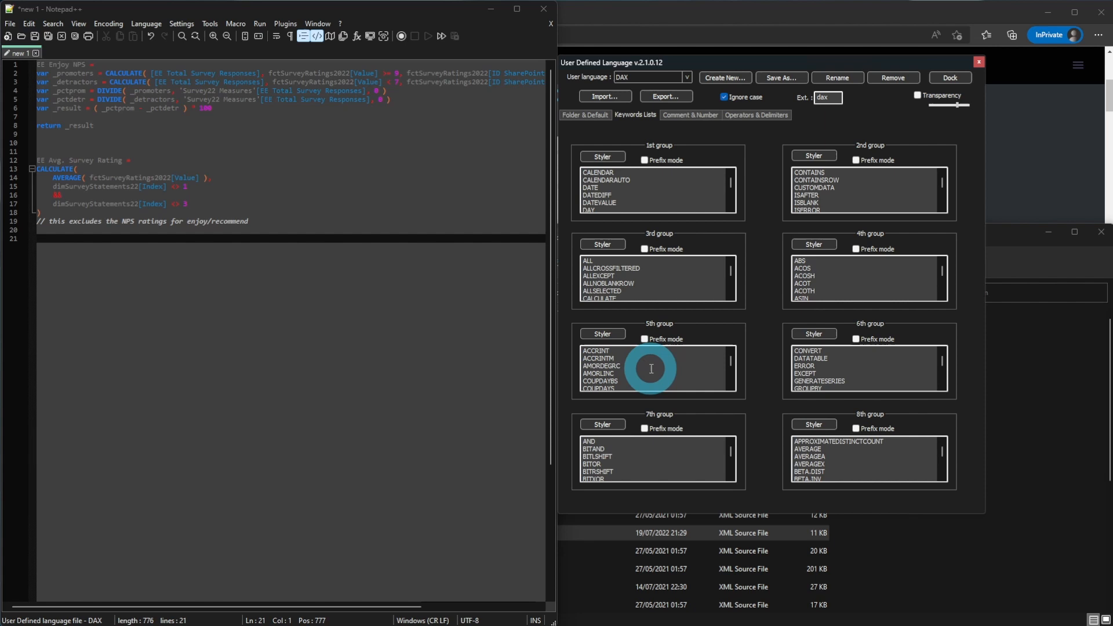
mouse_move(898, 334)
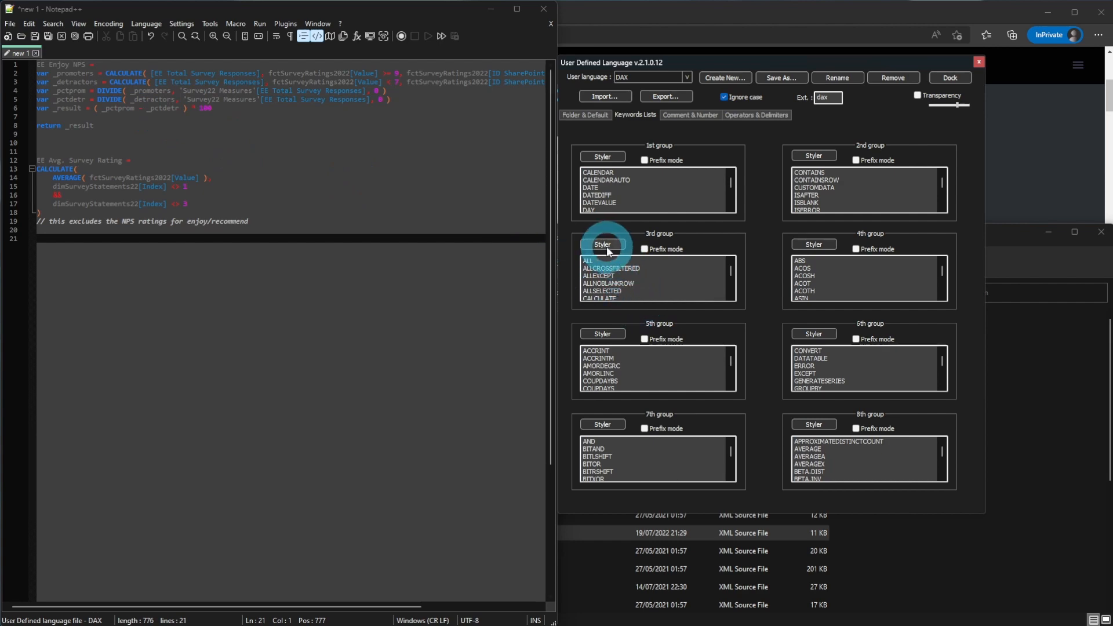
click(602, 244)
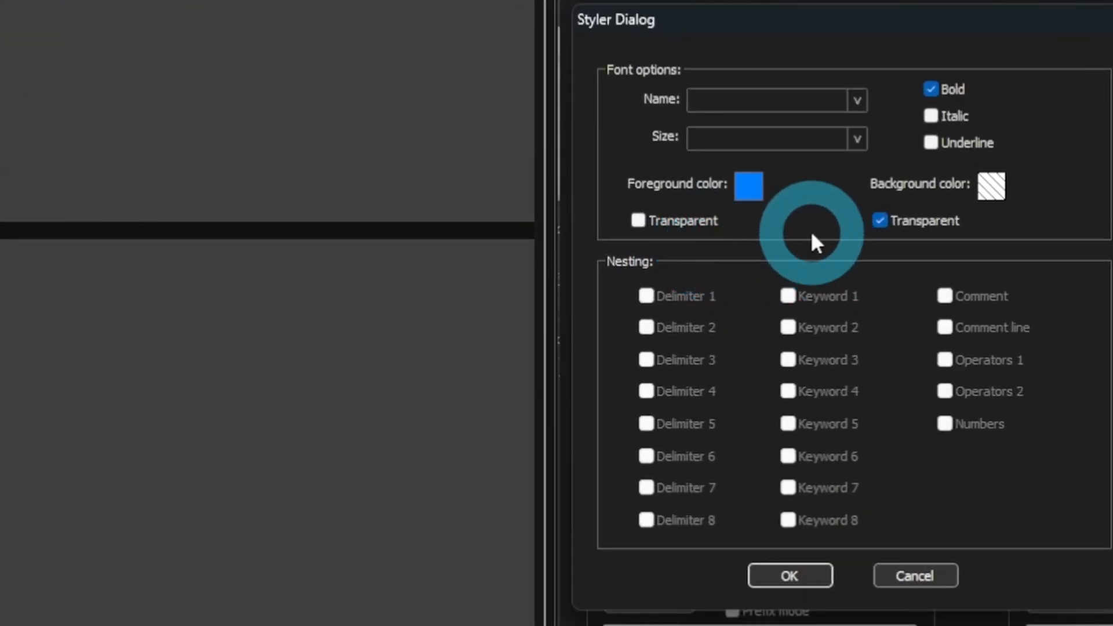